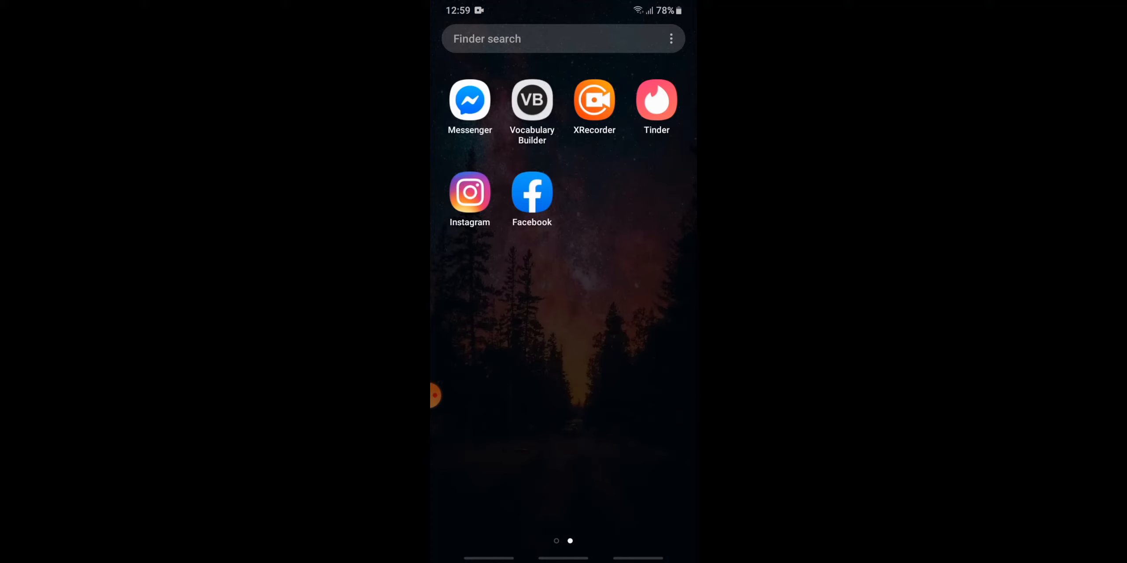
Launch the Facebook app from the home screen to reach the news feed.
left_click(531, 193)
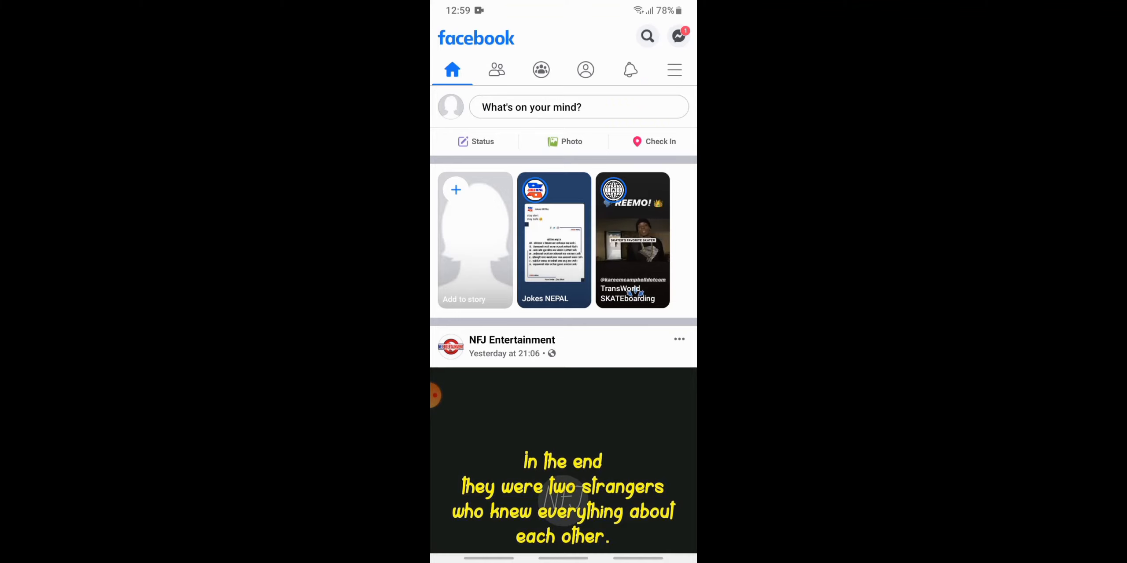
Go to Settings from the main menu and scroll toward Privacy settings.
left_click(673, 70)
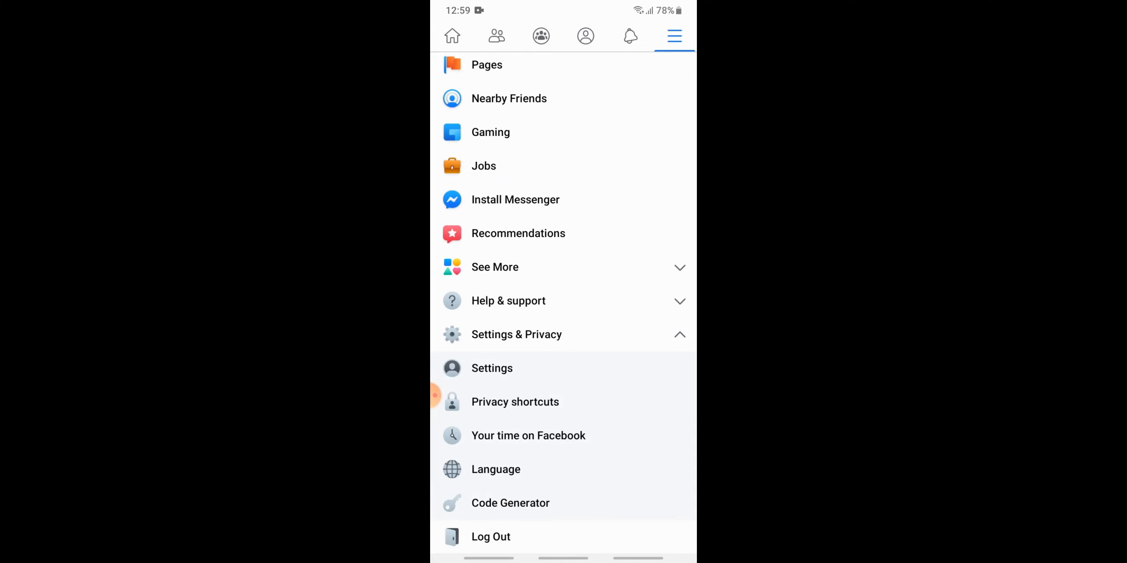
left_click(492, 368)
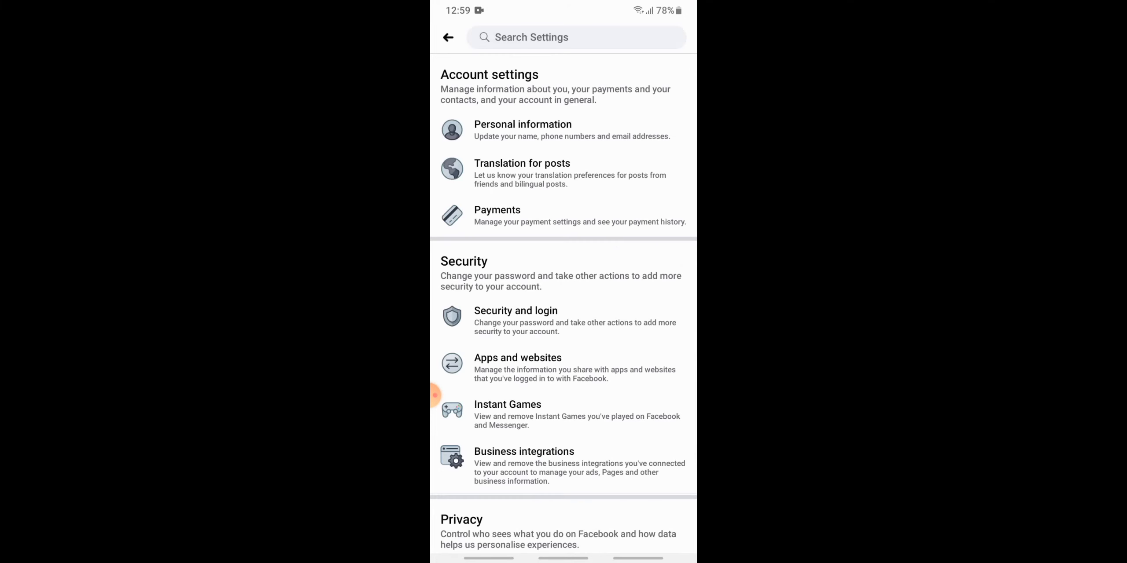
scroll("down", 3)
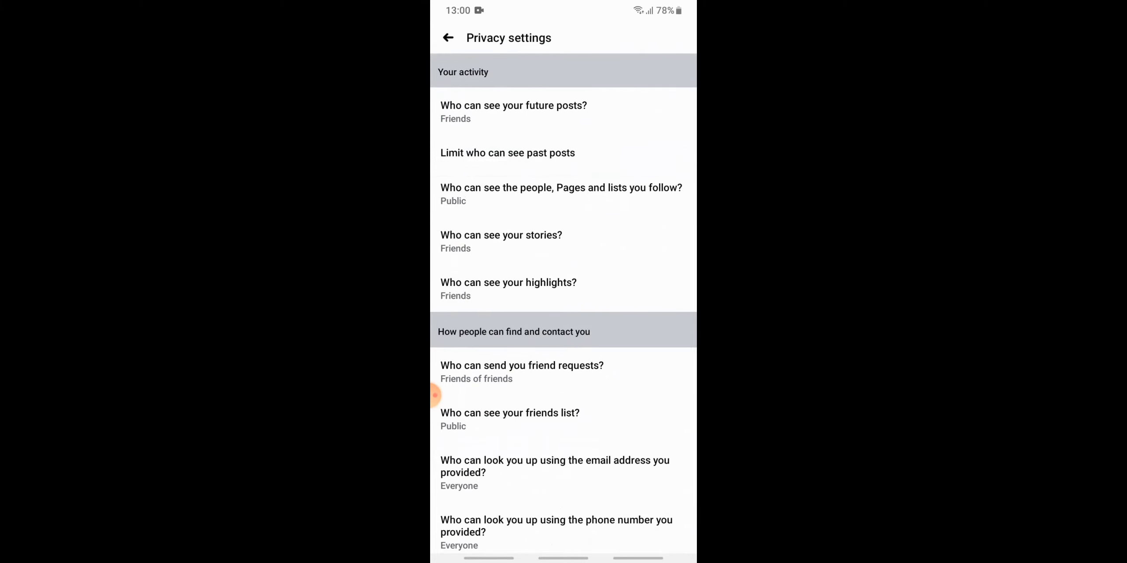
Open the 'Who can see your friends list?' setting, currently Public.
scroll("down", 3)
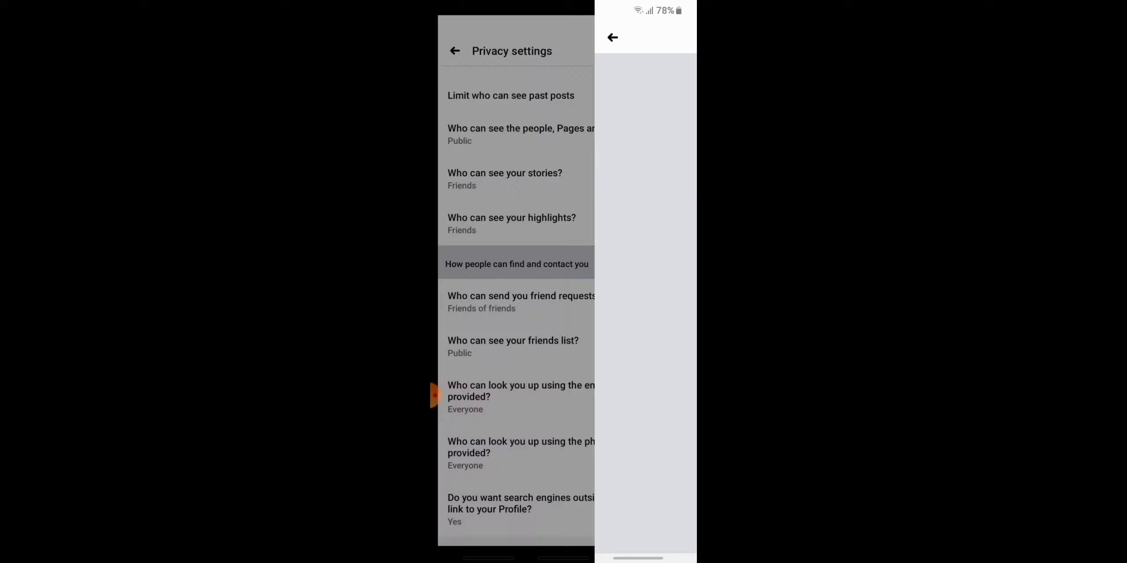
left_click(514, 340)
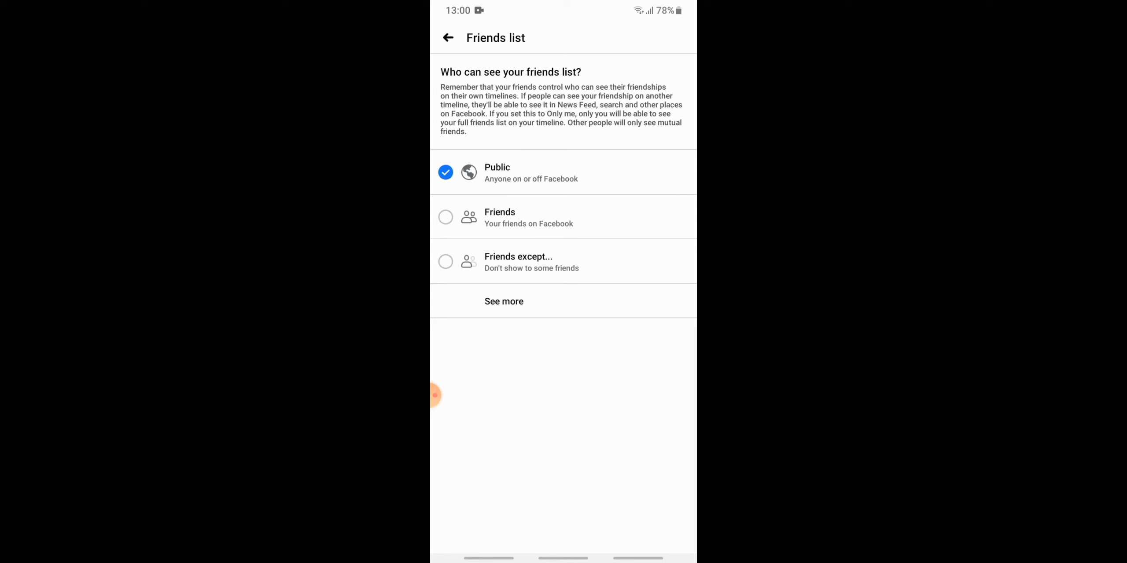
Set friends list visibility to Only me and return to the news feed.
left_click(503, 301)
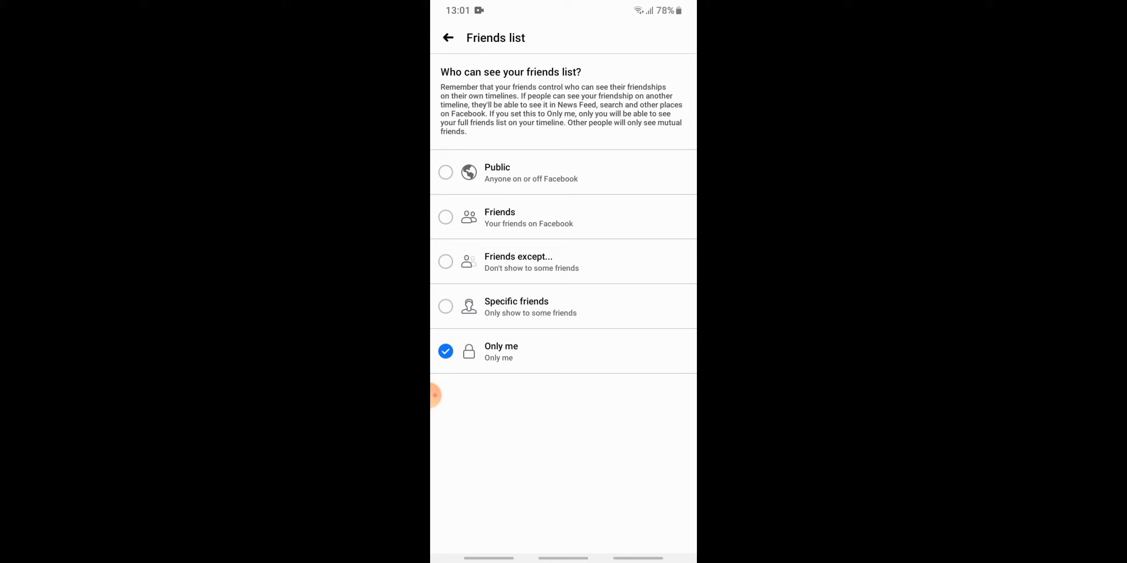
left_click(447, 38)
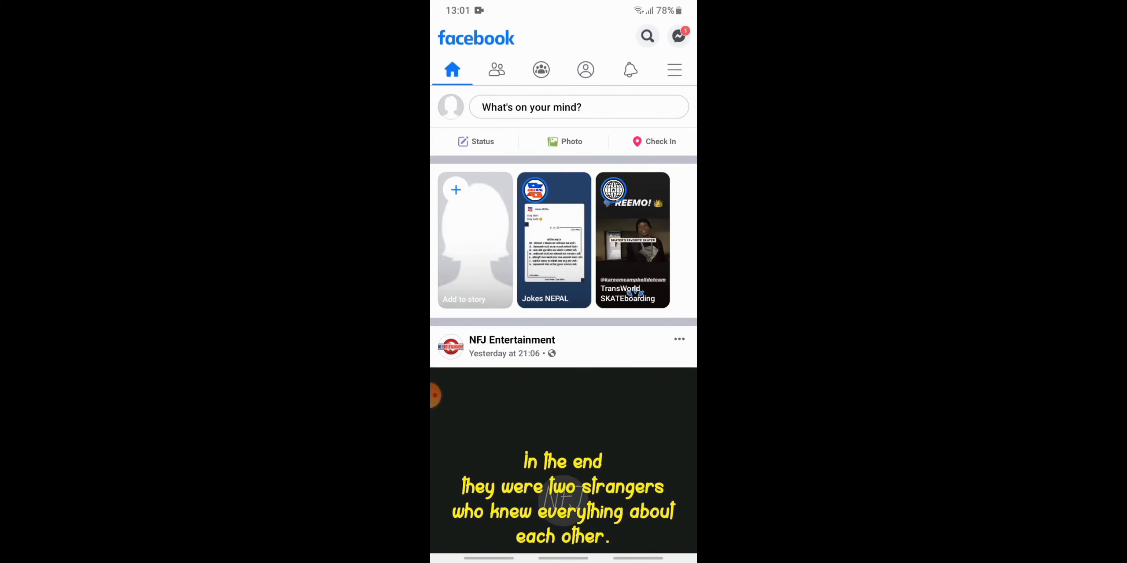
scroll("down", 3)
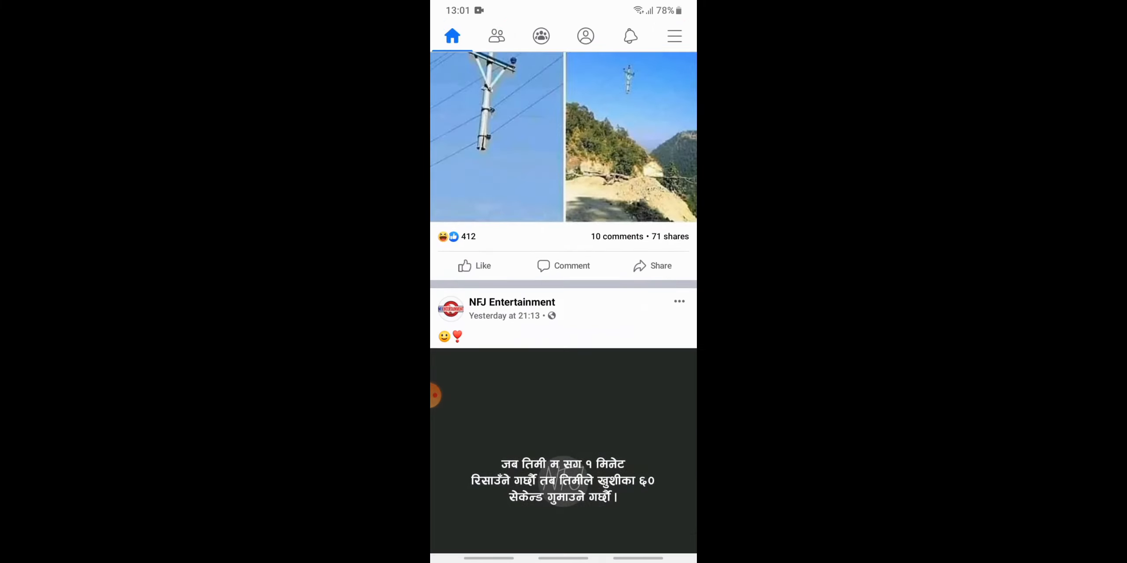
scroll("up", 3)
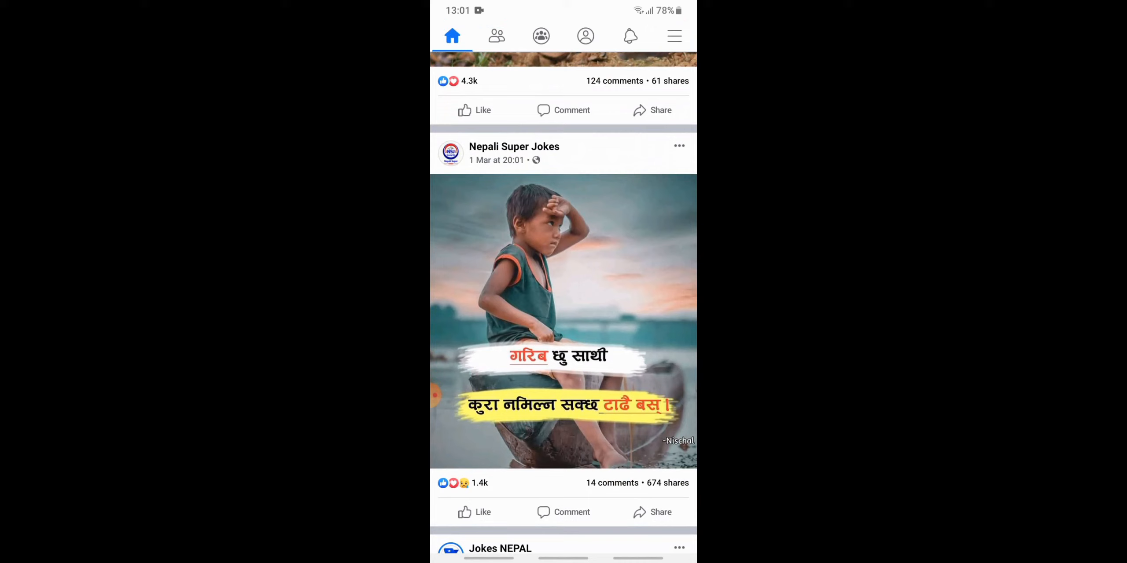
scroll("down", 3)
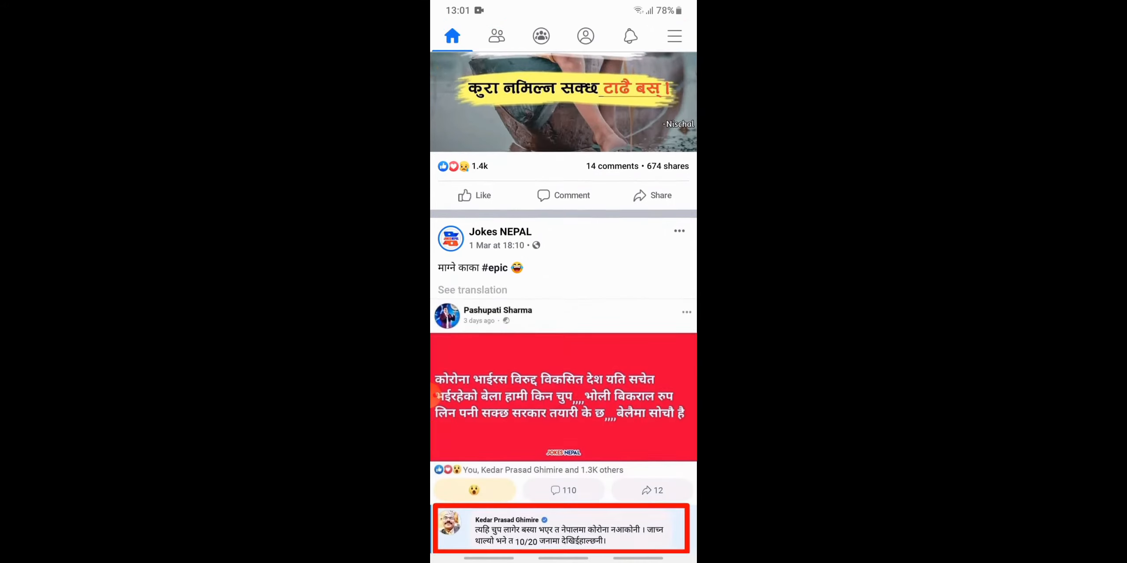